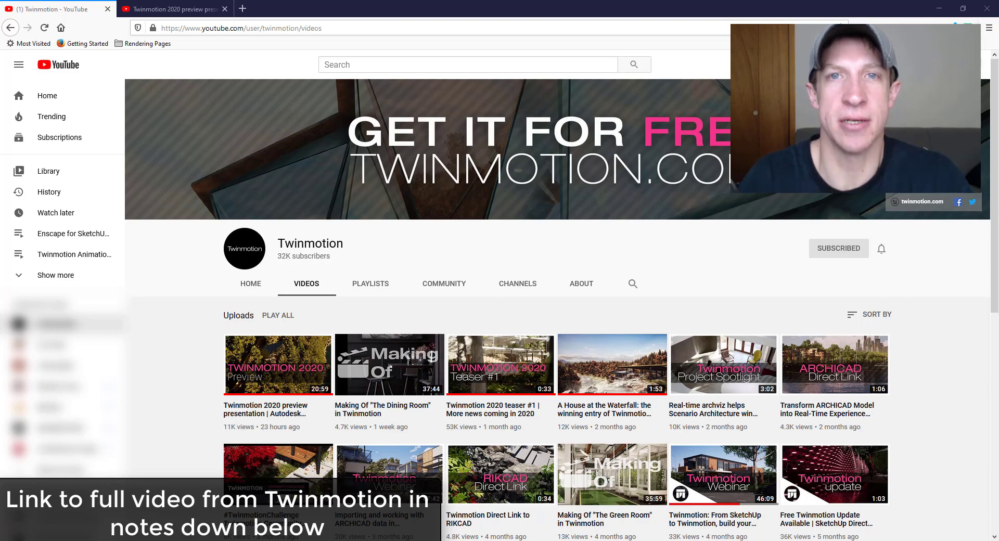
- Open the Twinmotion 2020 preview presentation from the Twinmotion channel's Videos tab
left_click(277, 363)
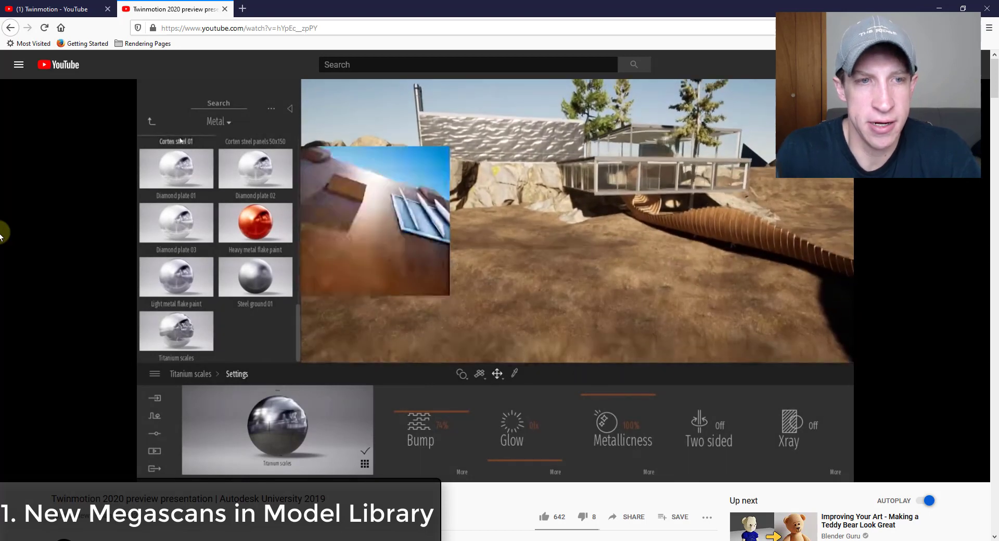
left_click(152, 121)
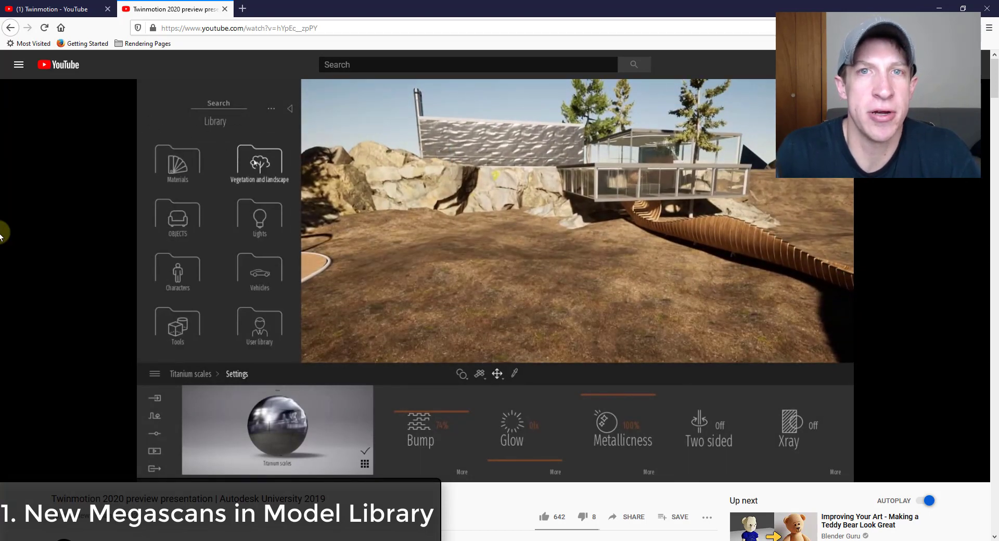
left_click(258, 163)
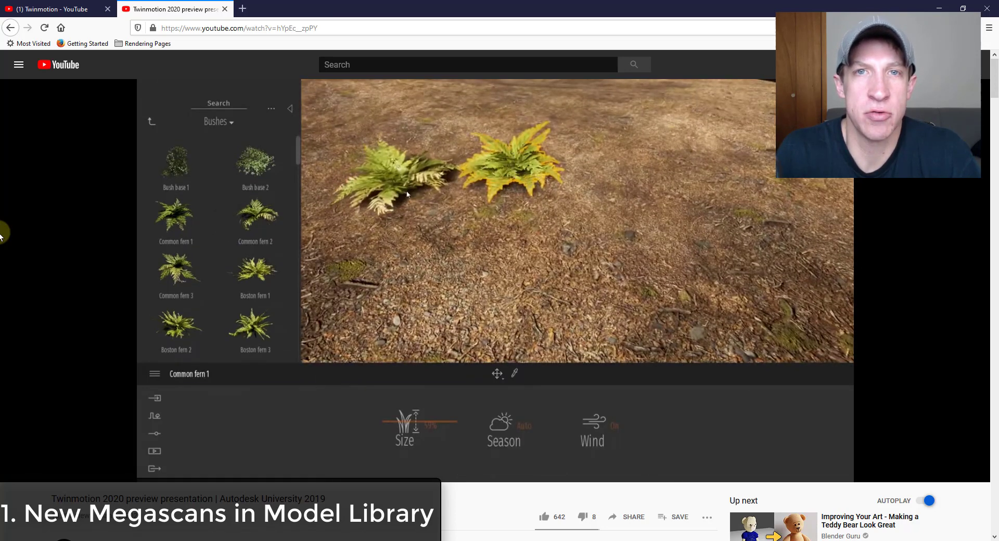
- Watch the vegetation library and new Megascans sections until the adjustable tree age feature appears
left_click(175, 270)
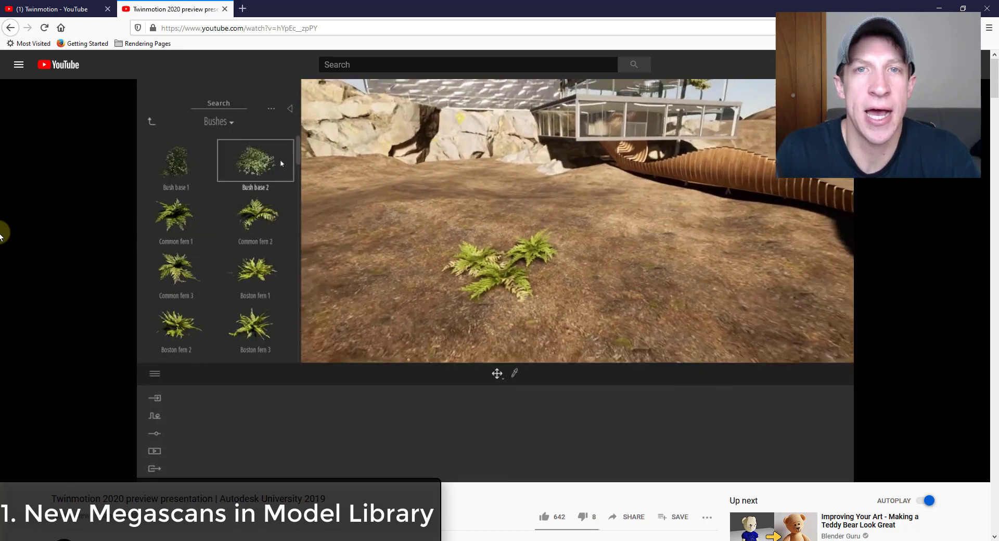
scroll("down", 3)
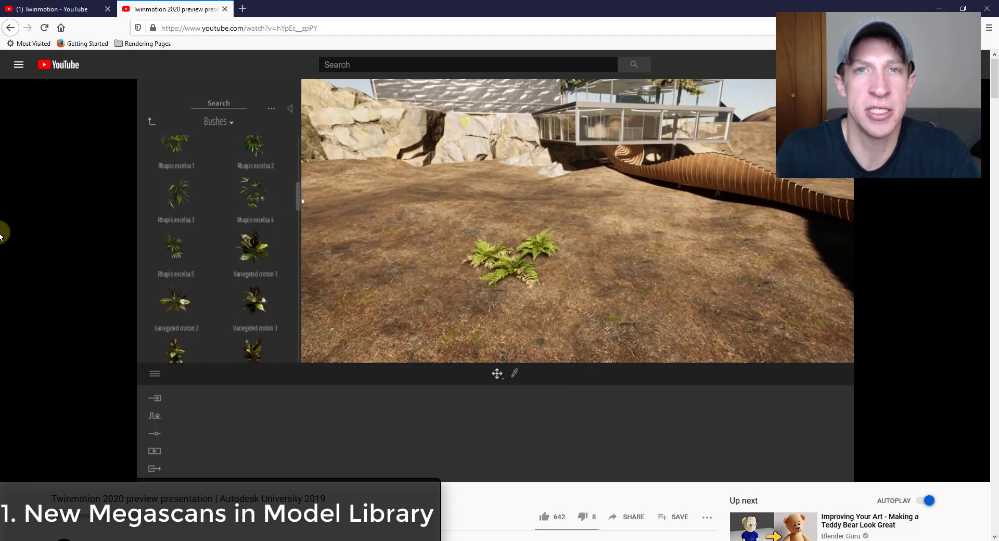
scroll("up", 3)
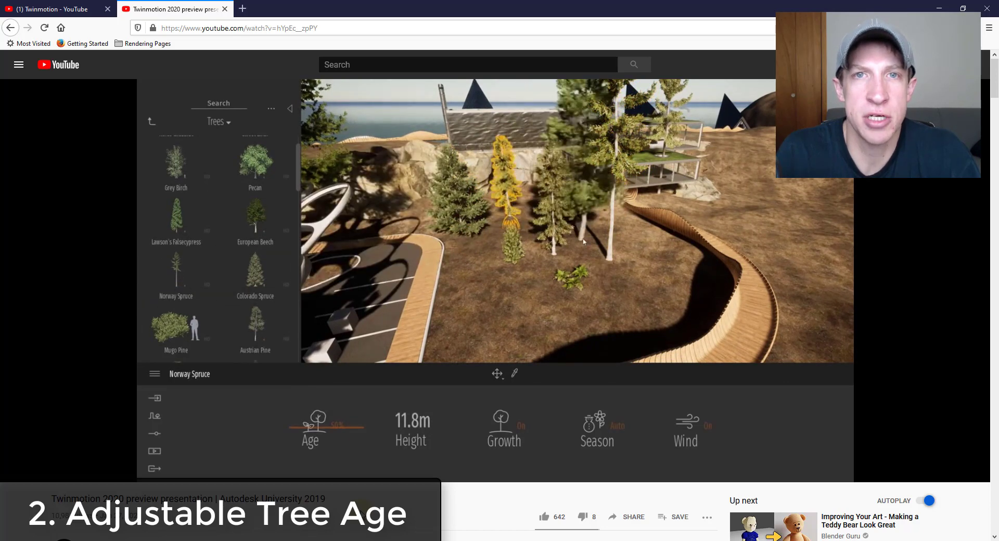
left_click(254, 274)
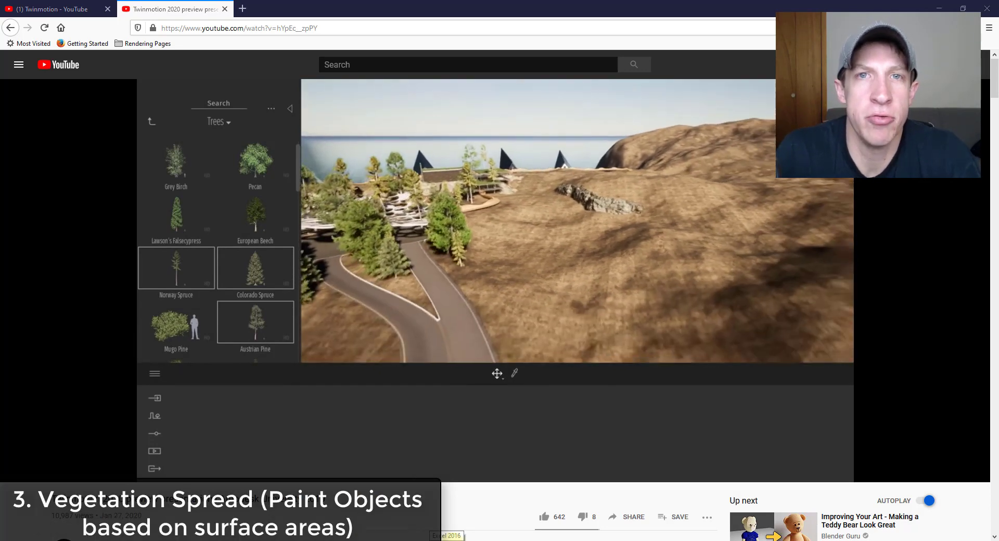
left_click(154, 416)
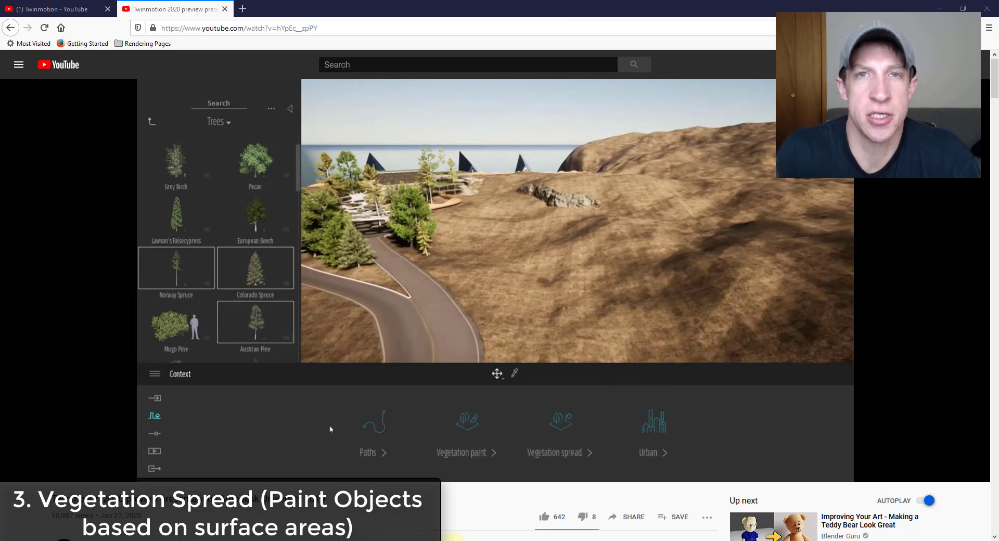
left_click(466, 431)
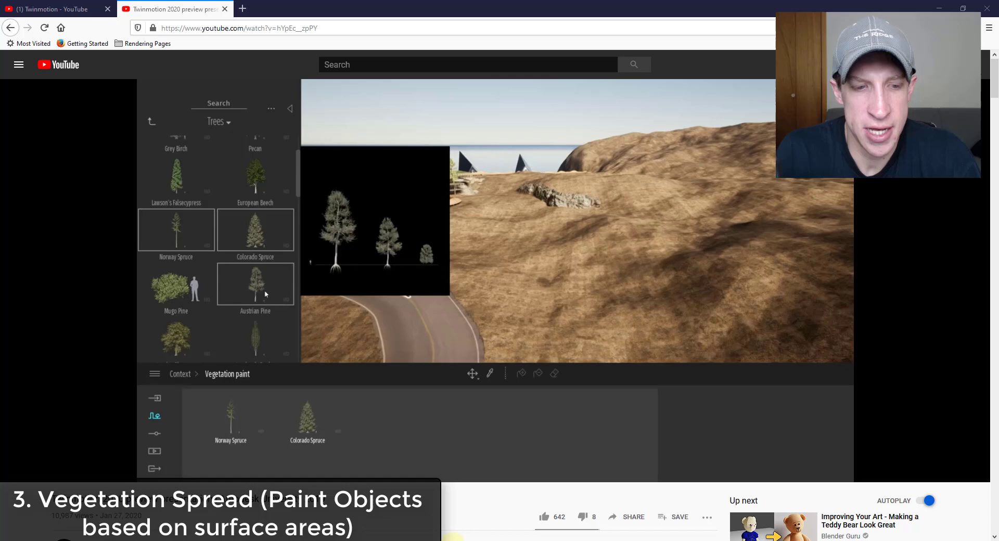
left_click(255, 283)
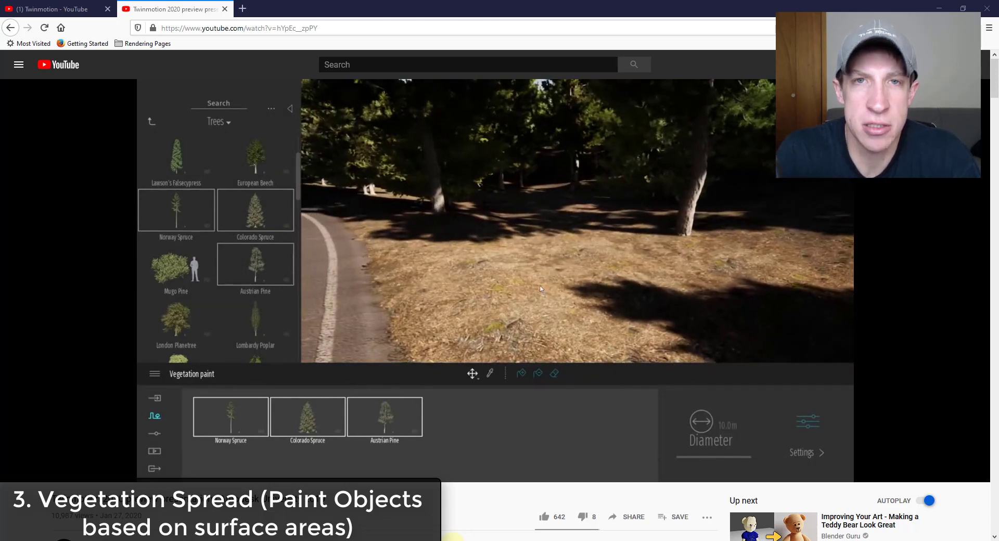
left_click(151, 122)
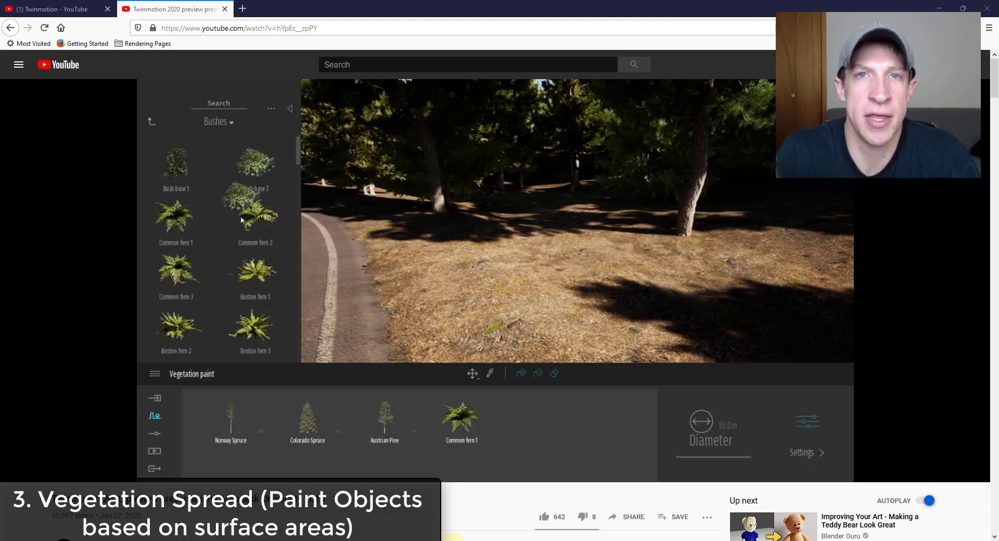
left_click(152, 122)
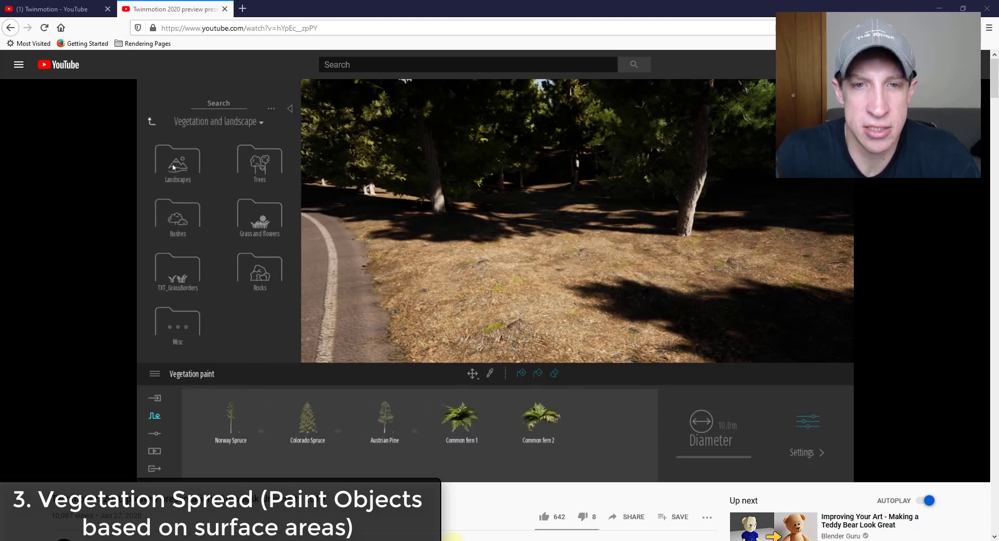
left_click(259, 272)
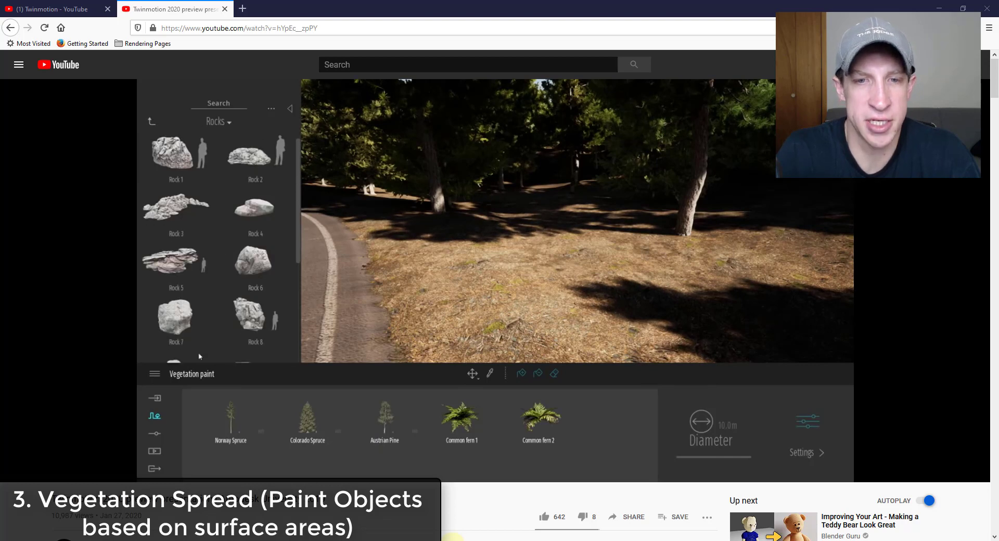
scroll("down", 3)
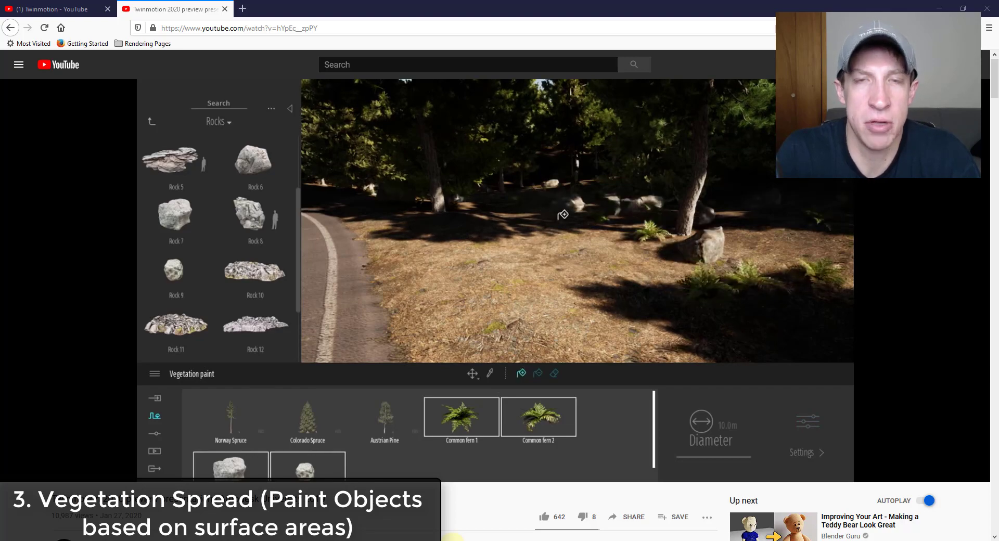
left_click(539, 221)
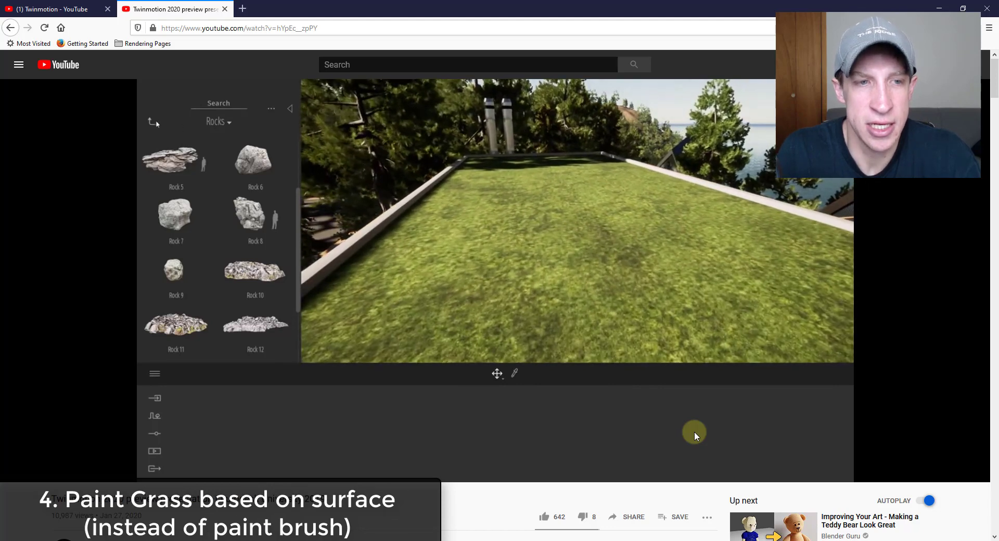
left_click(153, 123)
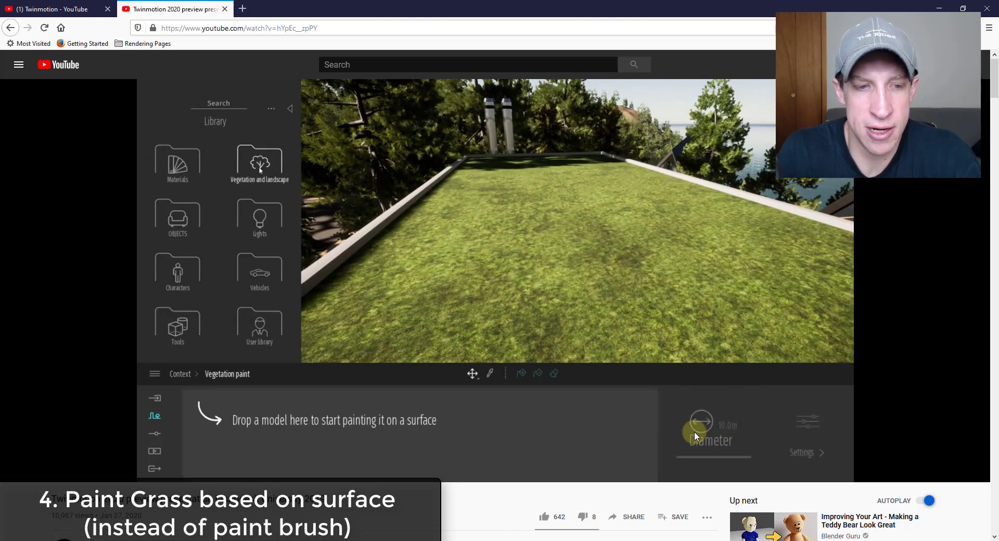
left_click(259, 164)
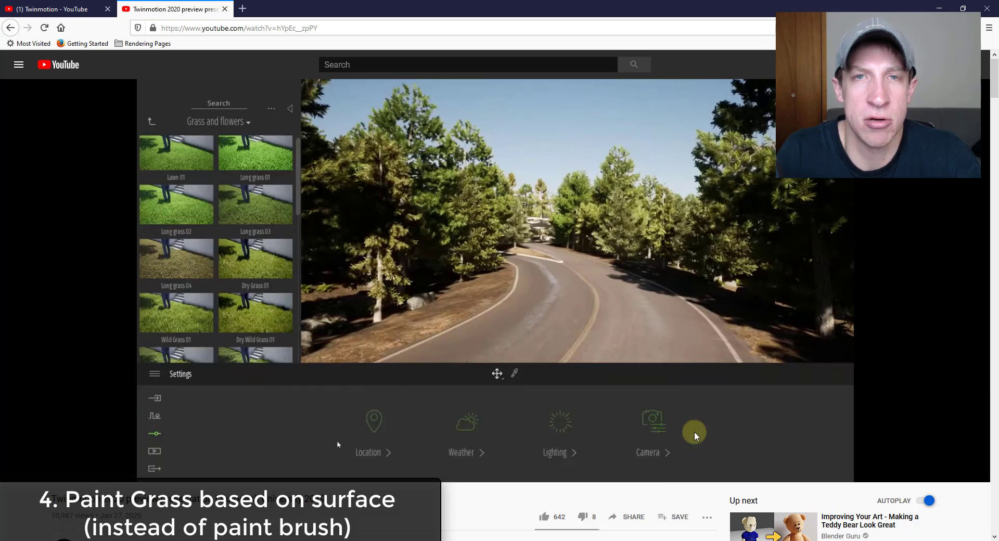
left_click(466, 433)
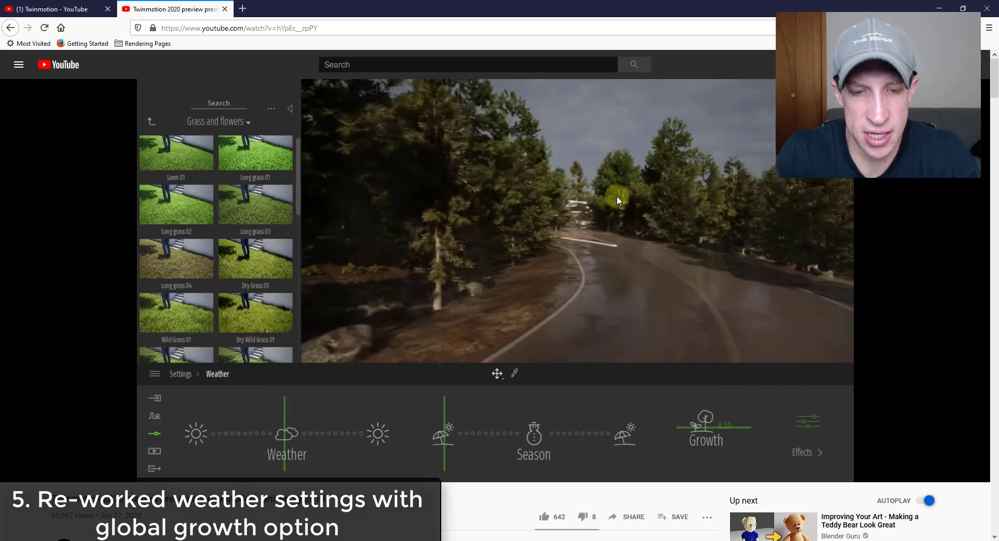
left_click_drag(285, 402, 198, 402)
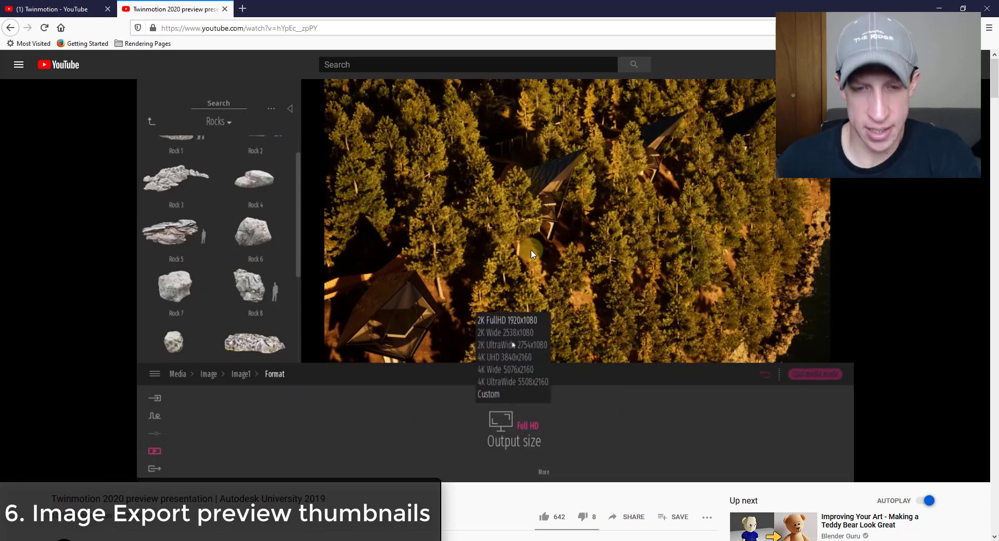
left_click(505, 332)
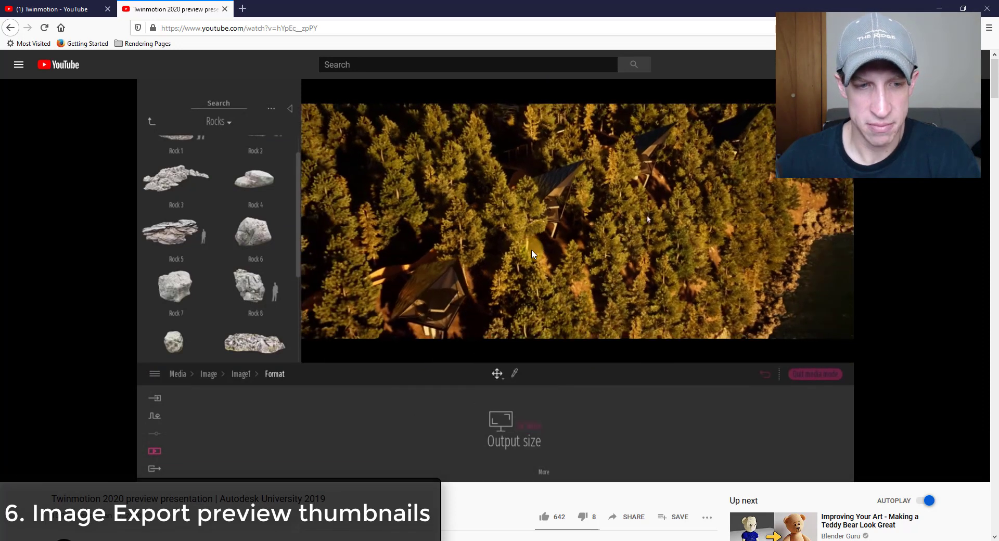
left_click(208, 374)
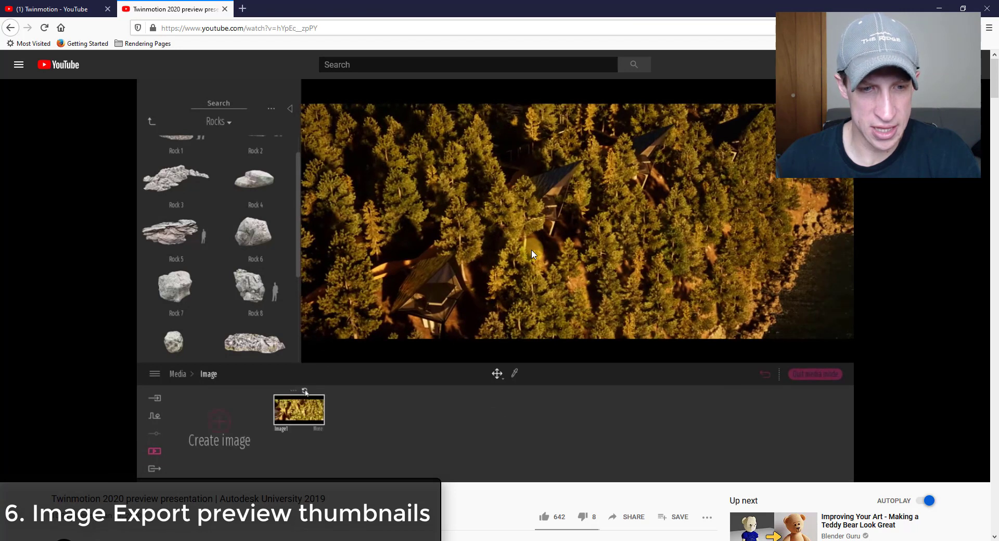
mouse_move(265, 450)
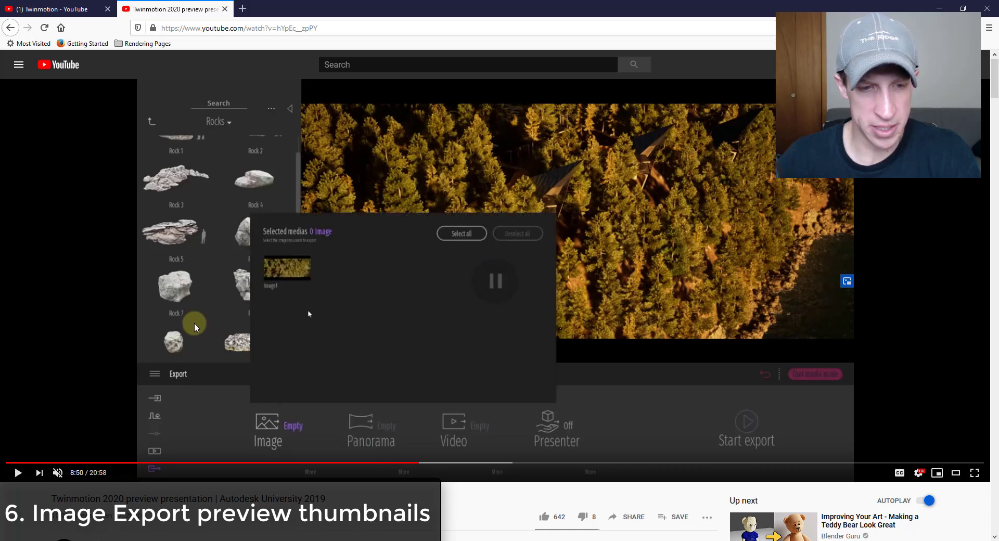
mouse_move(275, 232)
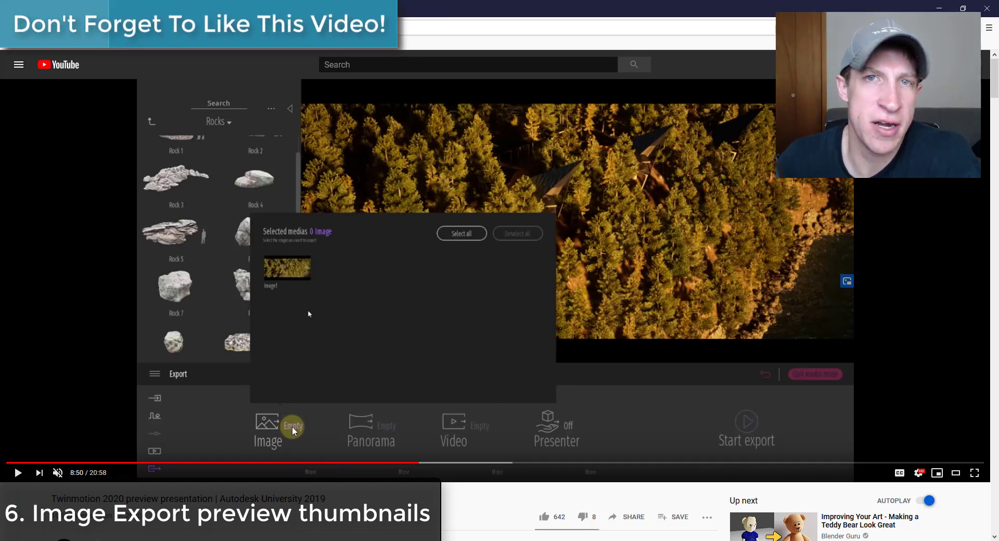
mouse_move(375, 398)
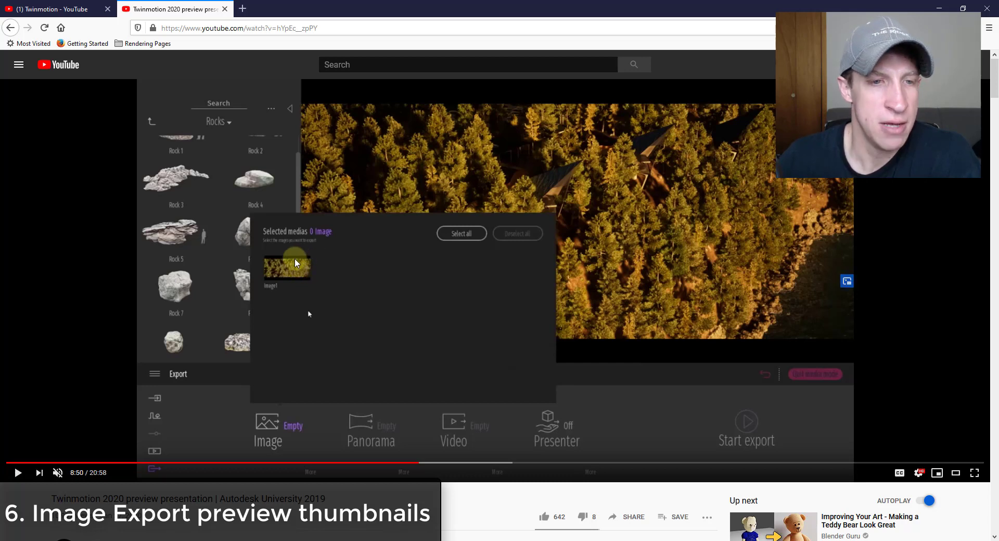
mouse_move(304, 317)
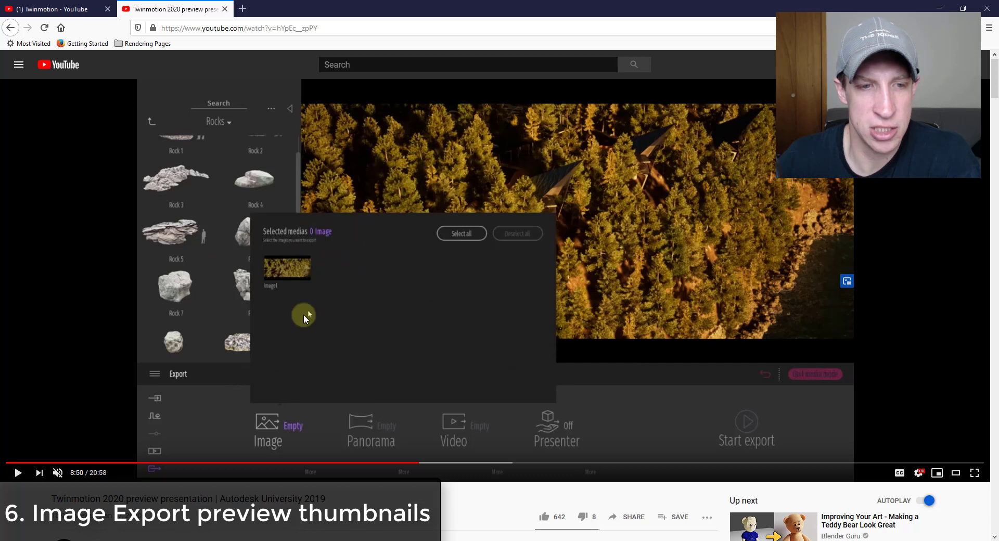
mouse_move(378, 264)
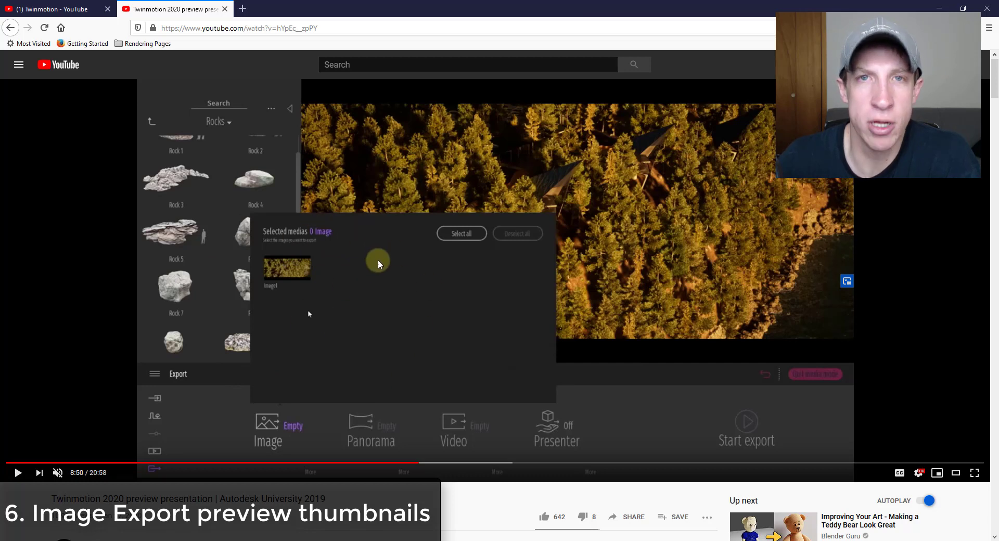
mouse_move(388, 286)
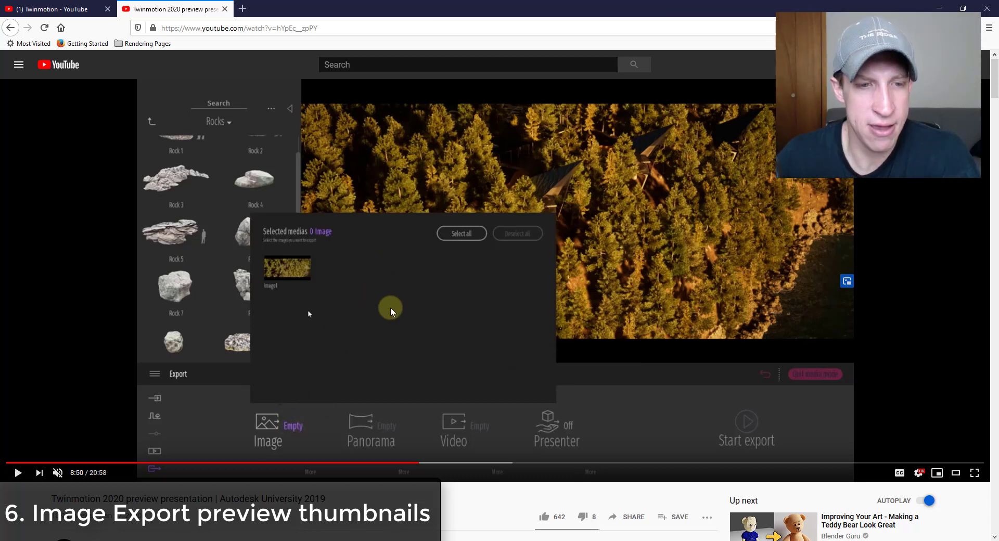
mouse_move(298, 339)
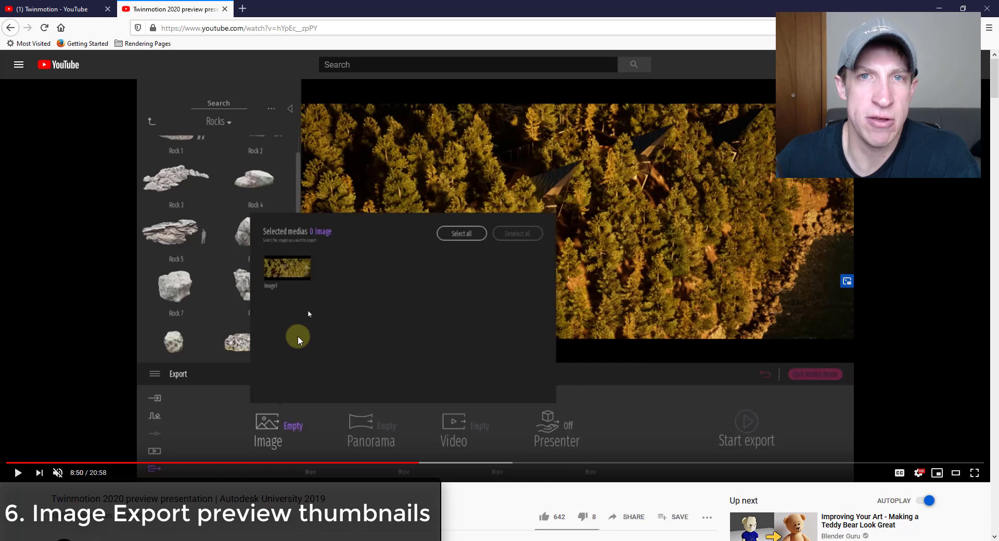
mouse_move(395, 323)
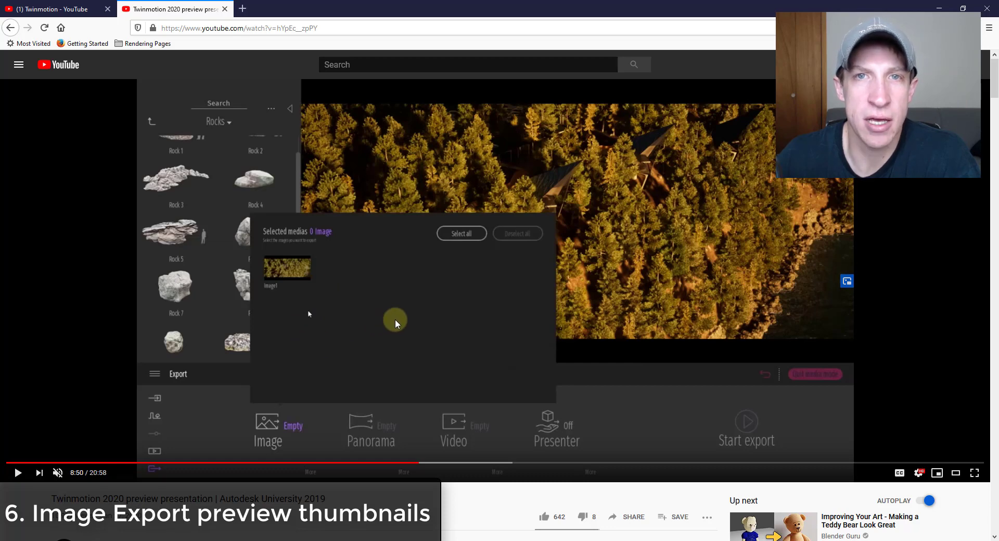
left_click(17, 472)
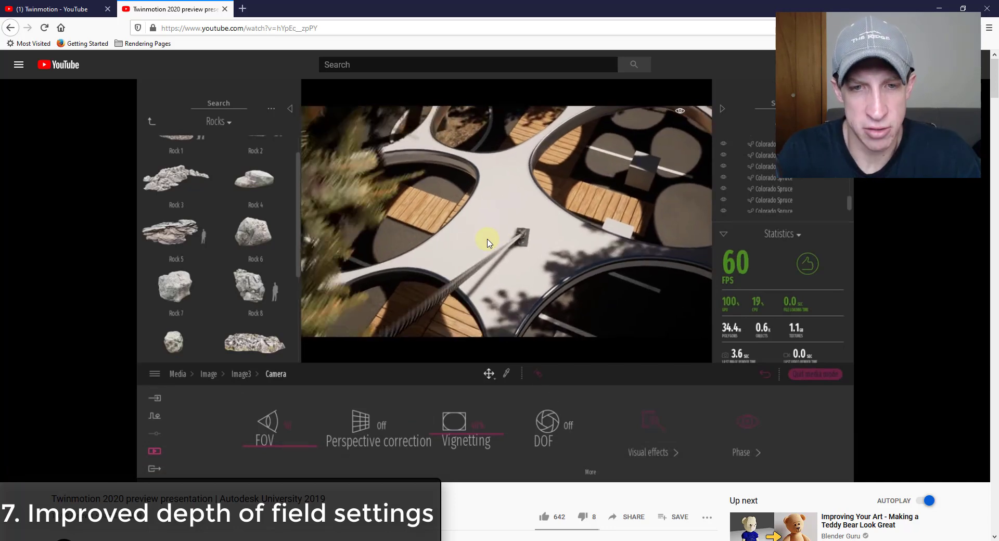
- Watch the depth of field section showing camera FOV, vignetting and DOF settings
left_click(546, 425)
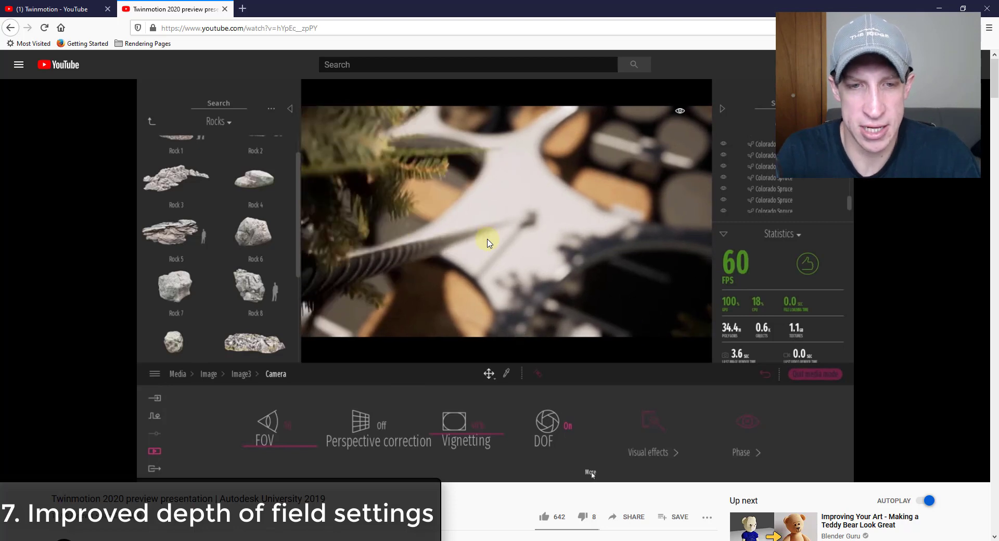
left_click(543, 427)
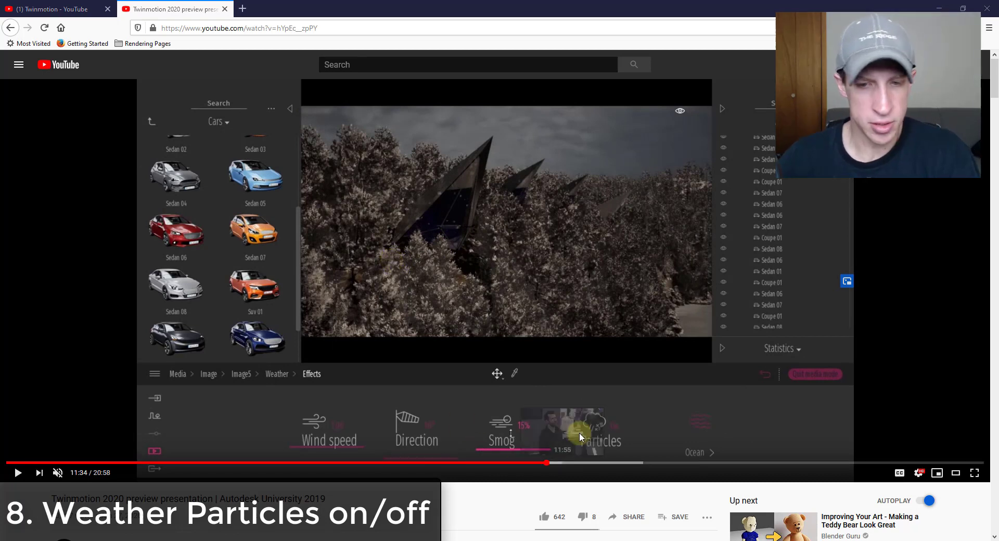
mouse_move(617, 440)
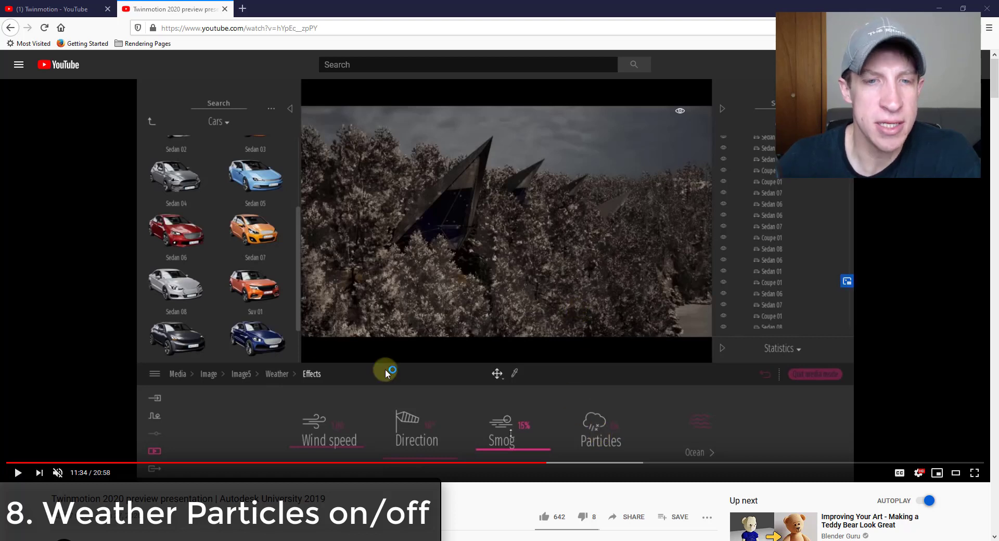
mouse_move(477, 244)
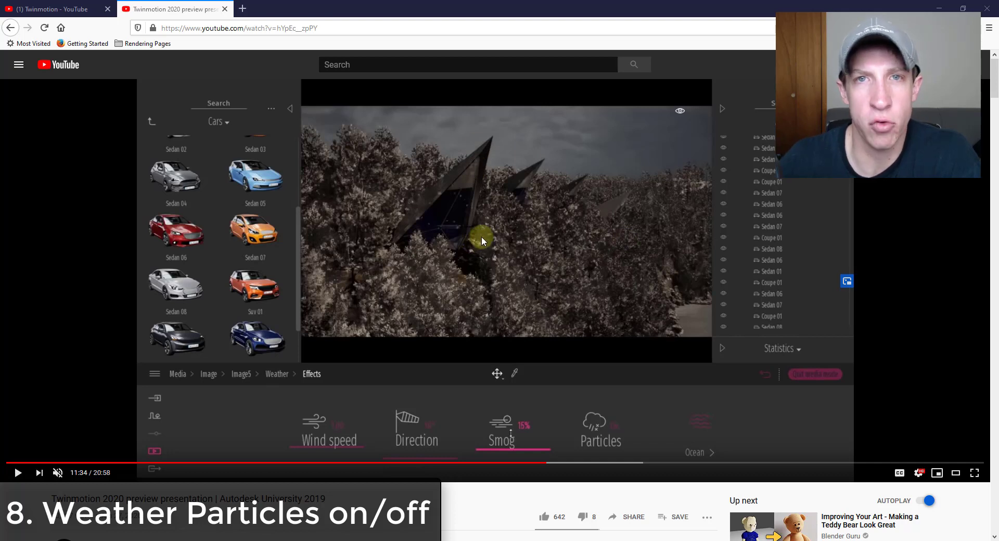
mouse_move(562, 416)
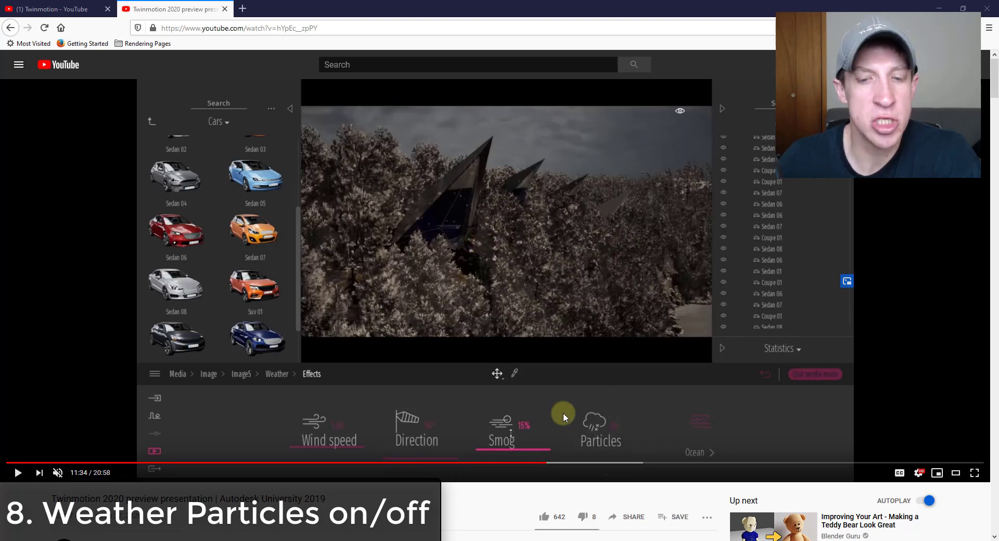
mouse_move(616, 427)
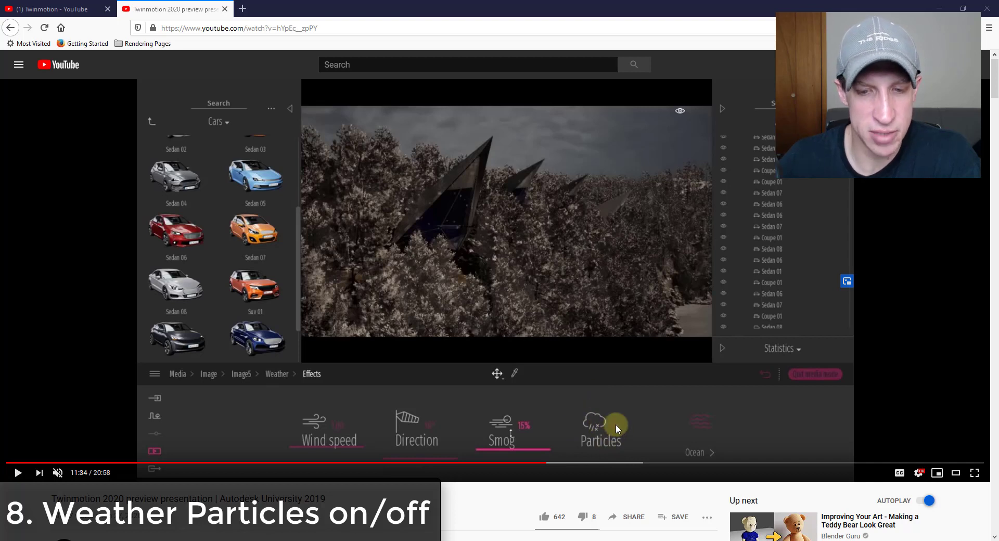
mouse_move(557, 260)
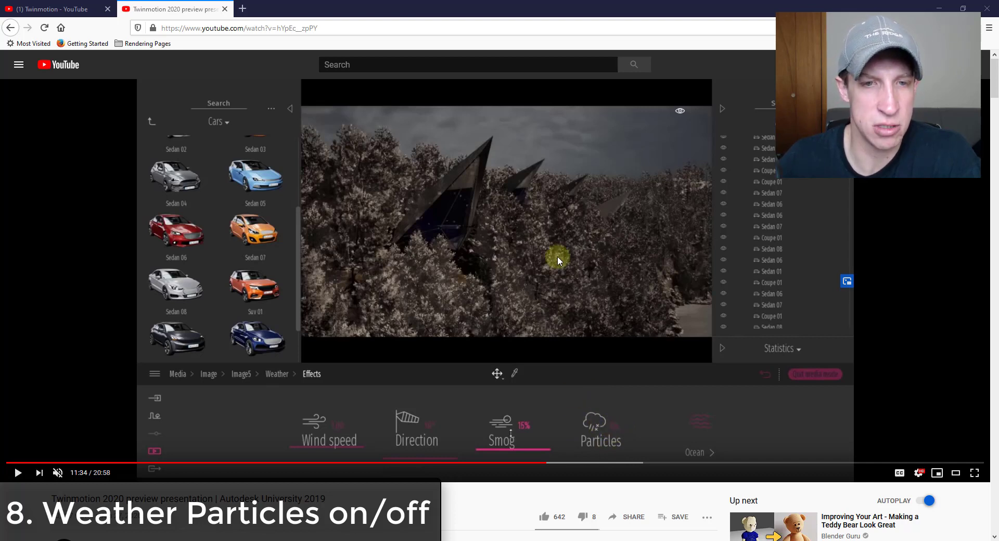
mouse_move(559, 242)
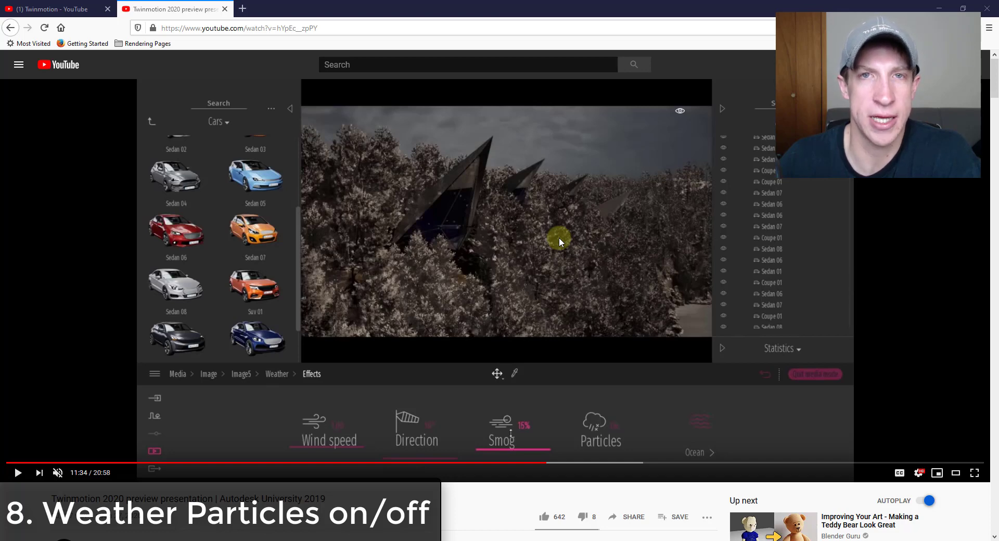
mouse_move(559, 241)
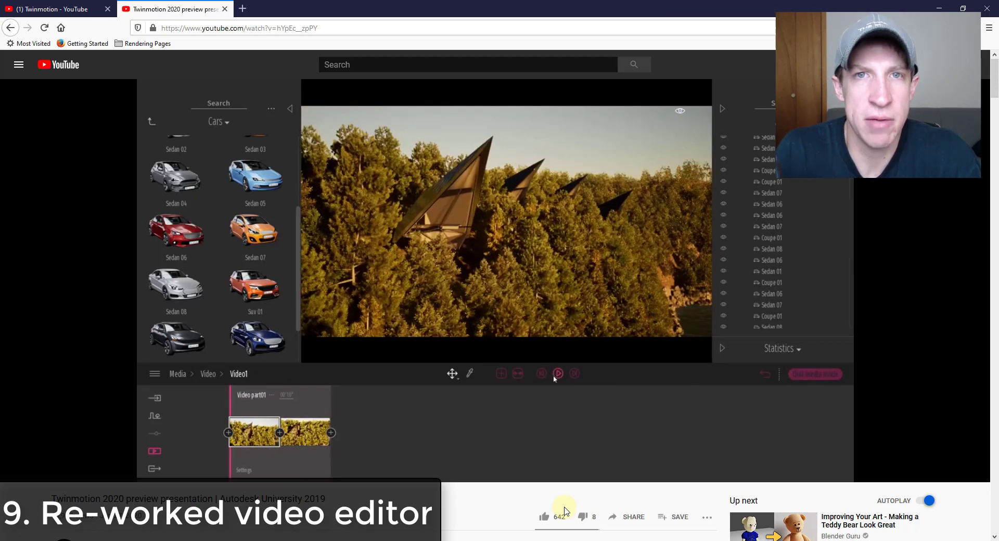
- Watch the re-worked video editor's two-part timeline and world-map localization settings
left_click(558, 374)
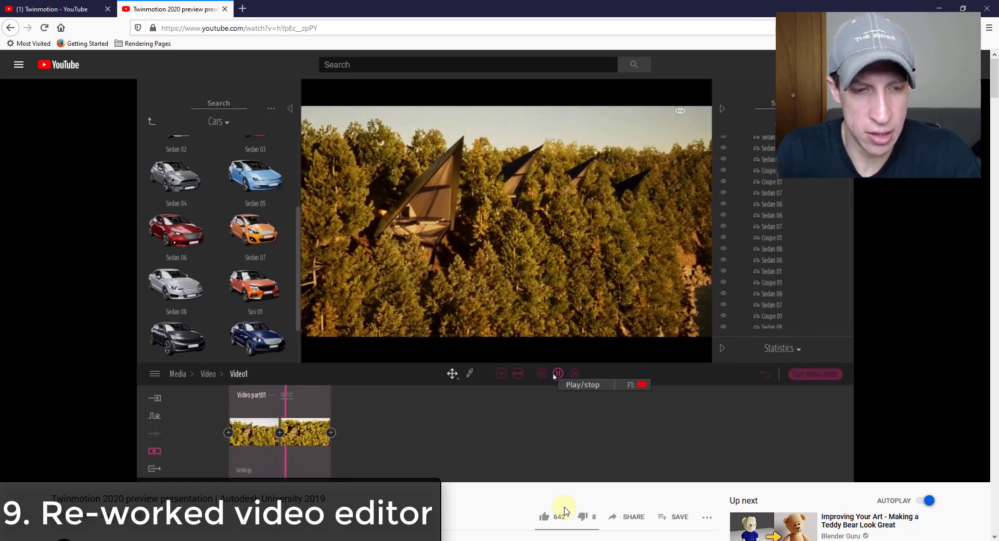
left_click(558, 373)
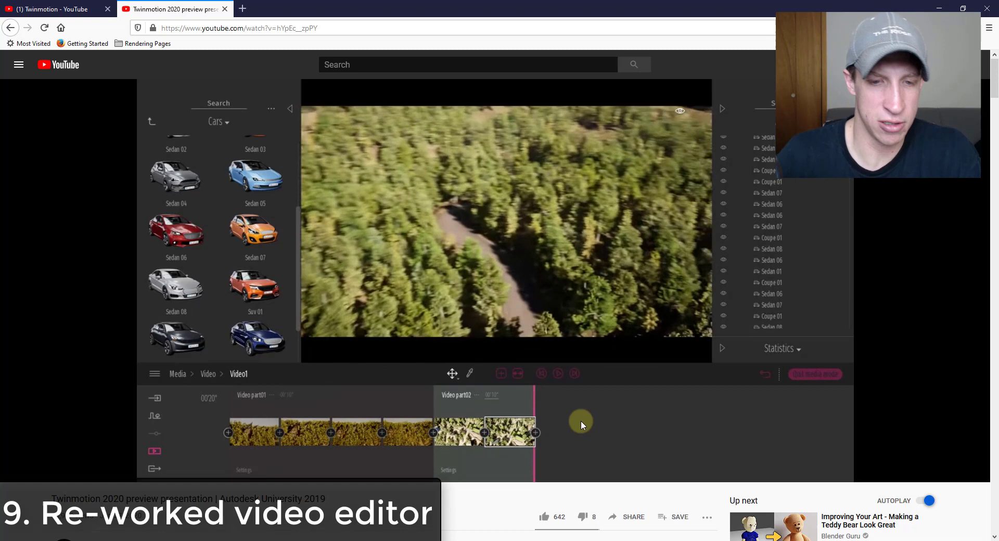
left_click(505, 220)
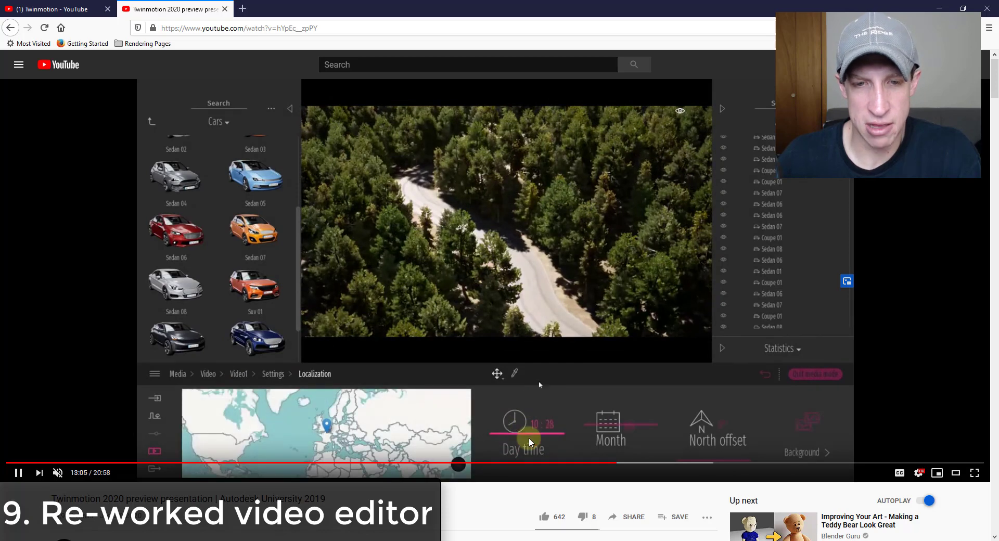
left_click(208, 374)
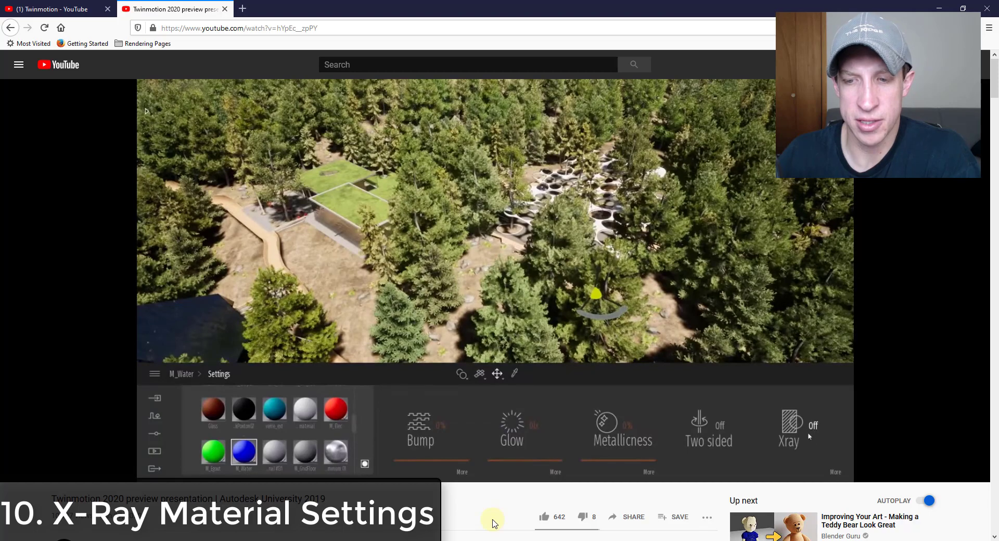
- Watch the water material's X-ray settings demo until the Notes feature starts
left_click(788, 428)
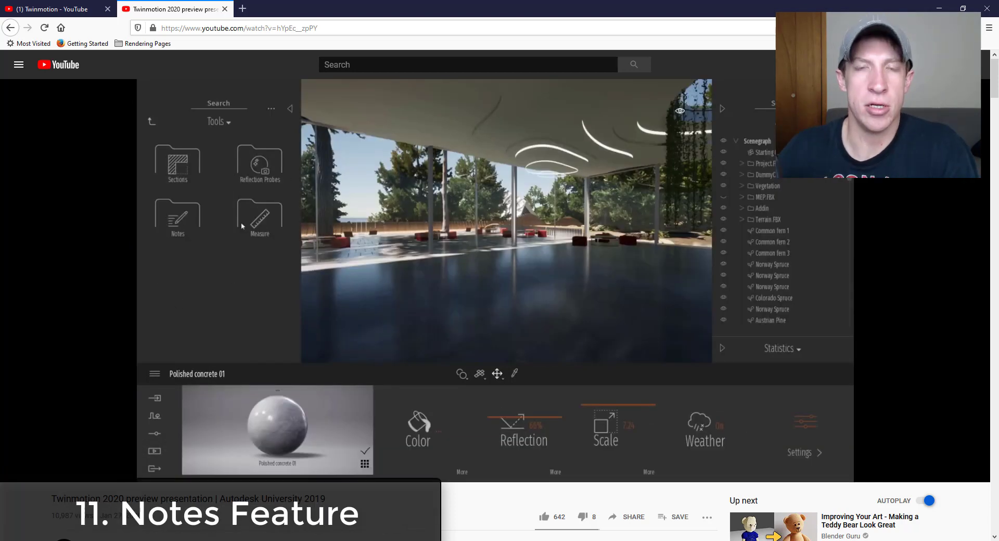
- Watch a note labelled 'Note' placed inside the glass pavilion scene
left_click(177, 216)
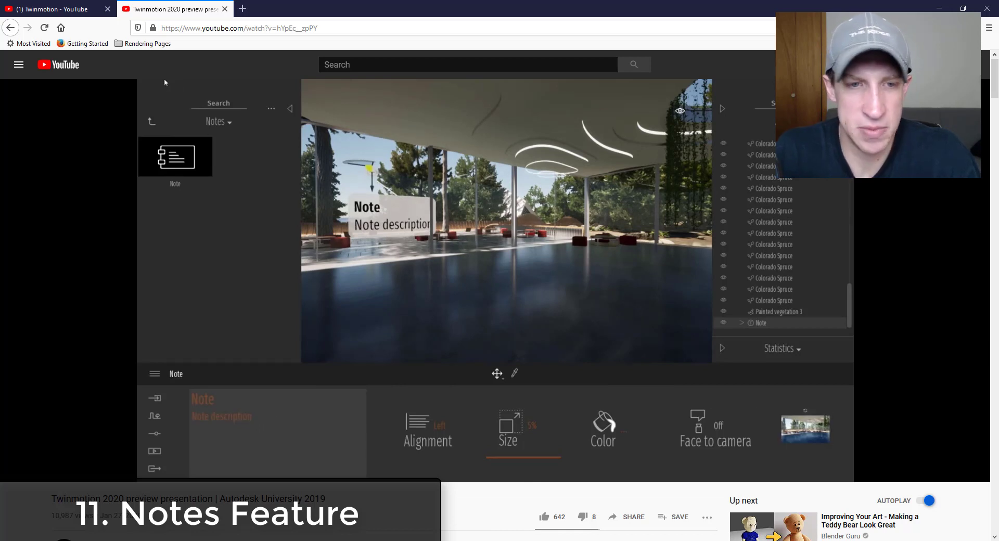
left_click(153, 84)
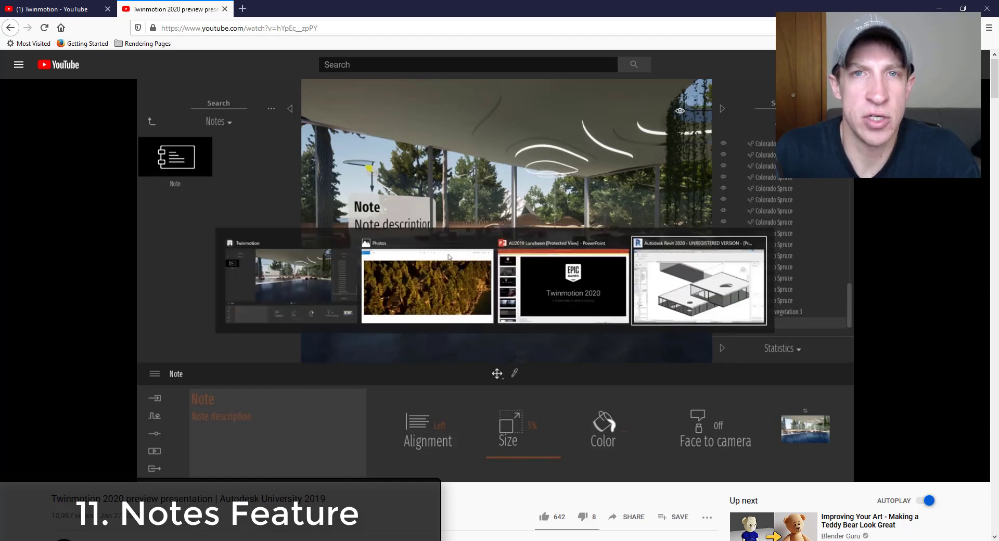
left_click(697, 281)
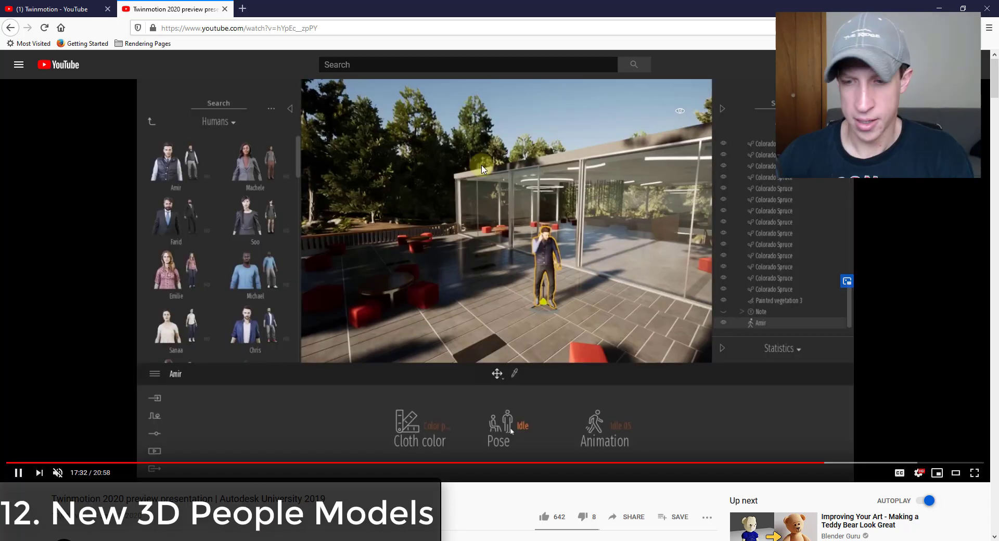
- Watch a 3D character change pose and dance in the pavilion courtyard
left_click(499, 427)
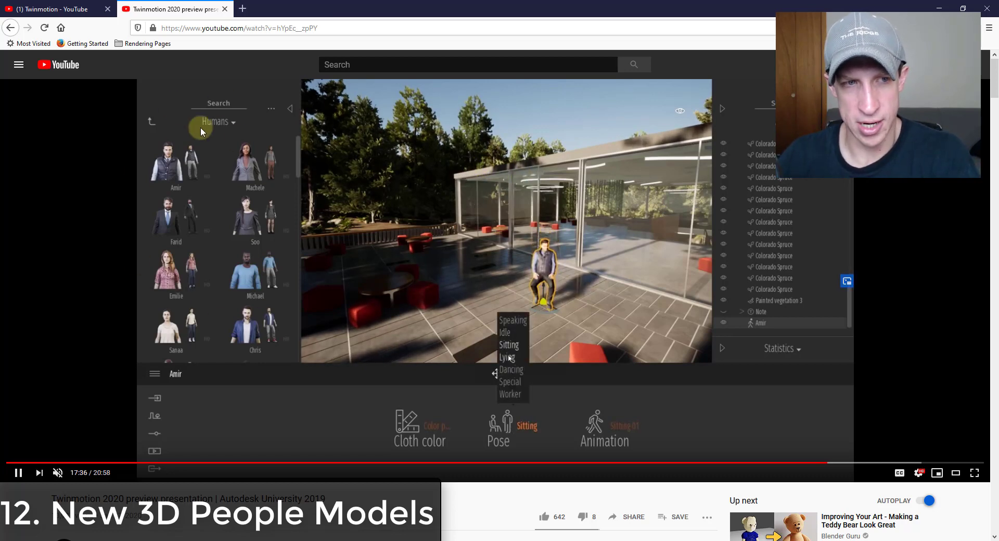
left_click(511, 369)
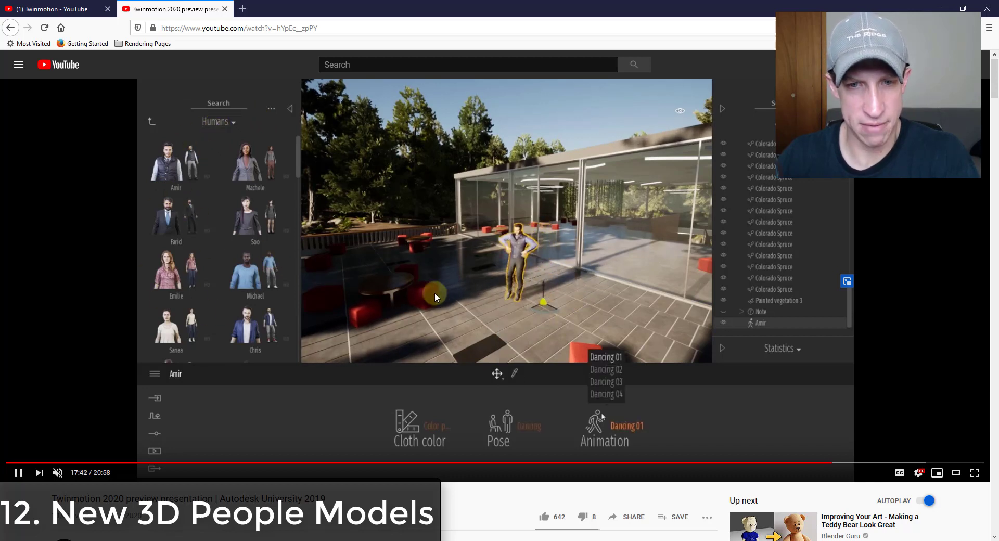
left_click(606, 369)
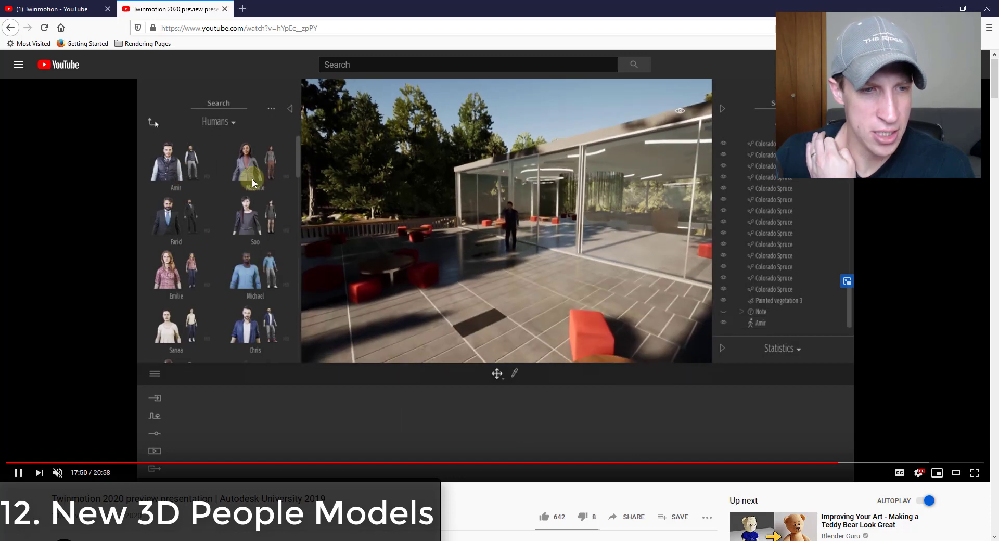
left_click(152, 121)
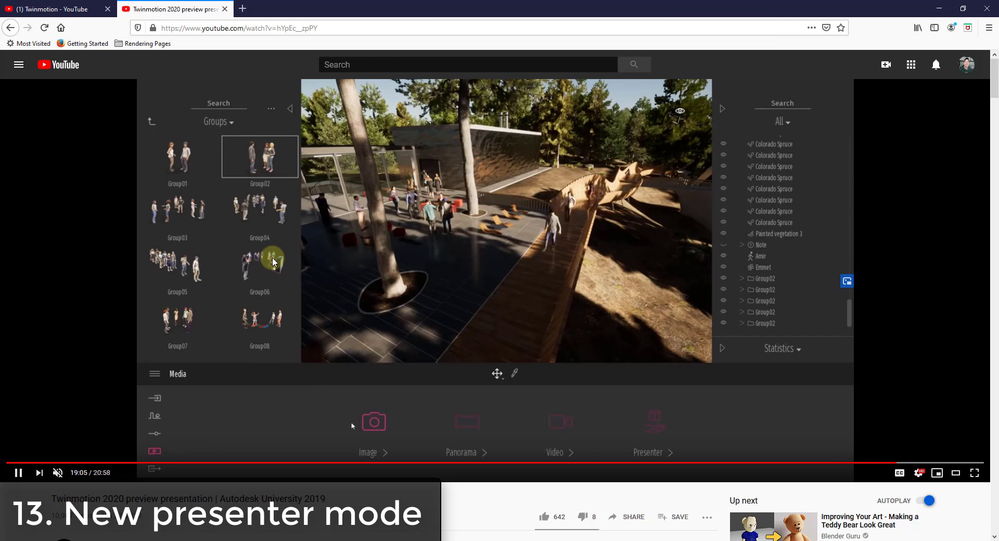
mouse_move(465, 422)
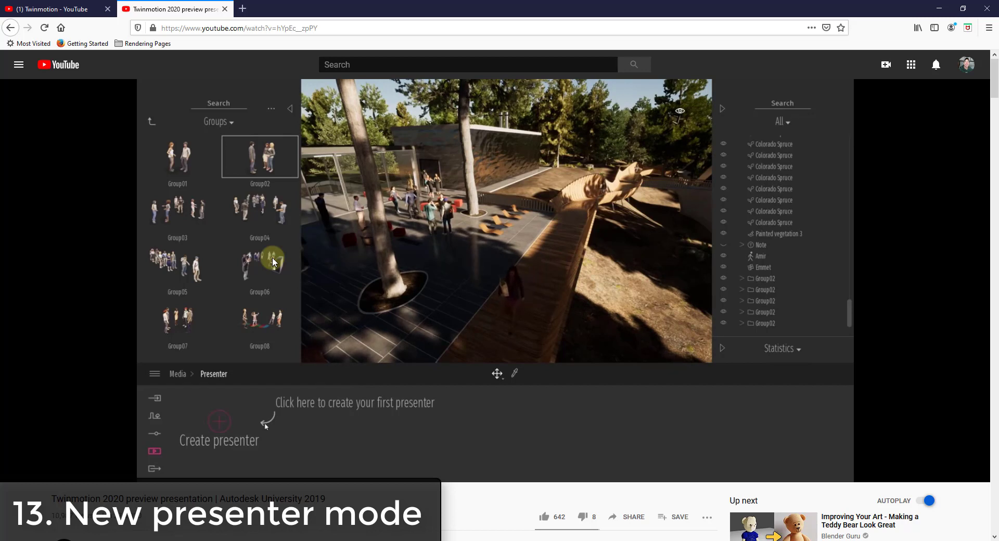
- Watch image and video slides fill the presenter timeline, followed by the viewer options panel
left_click(219, 422)
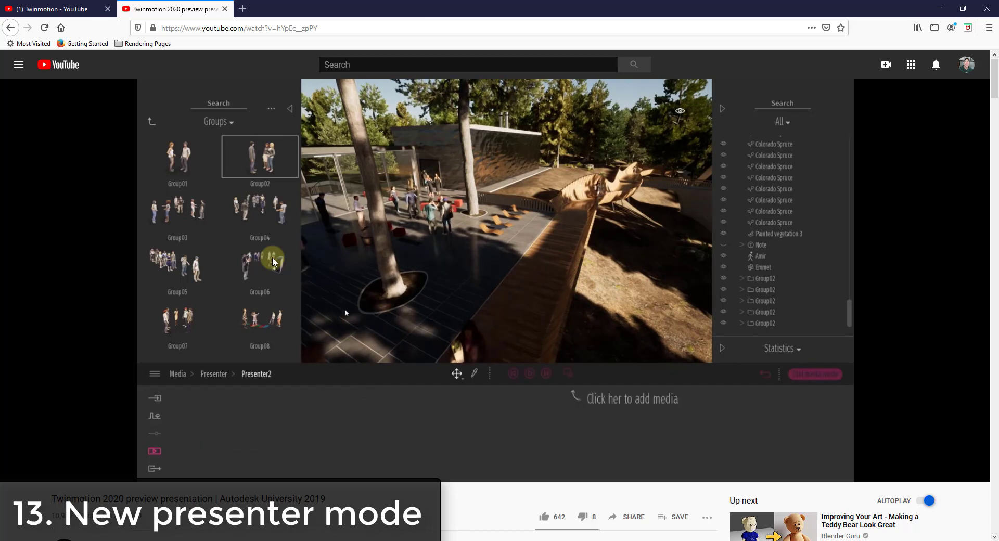
left_click(566, 374)
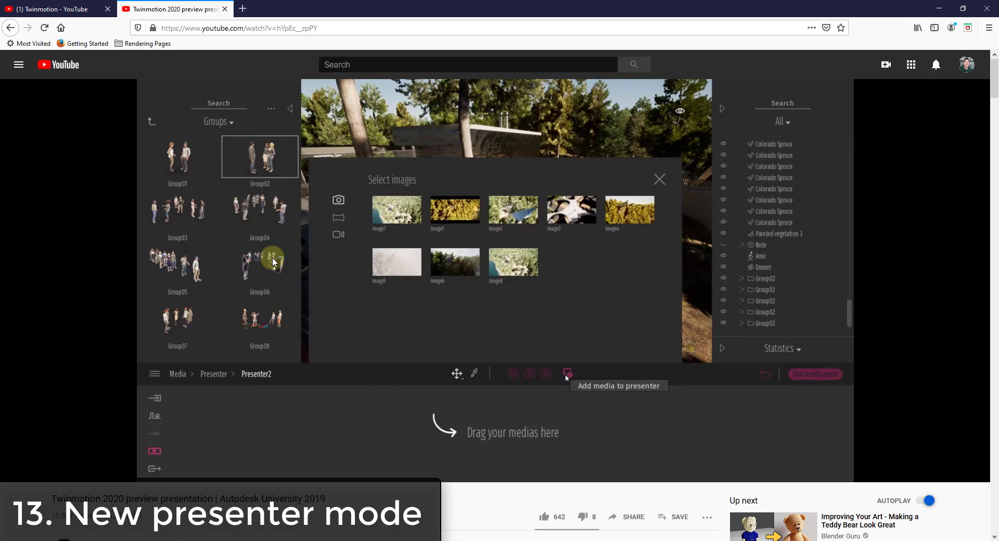
left_click(454, 211)
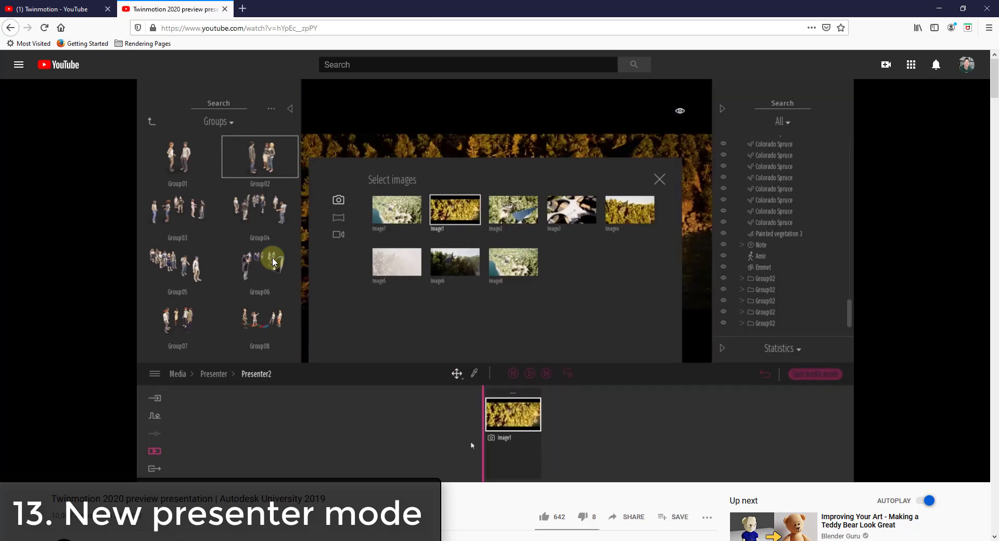
left_click(629, 211)
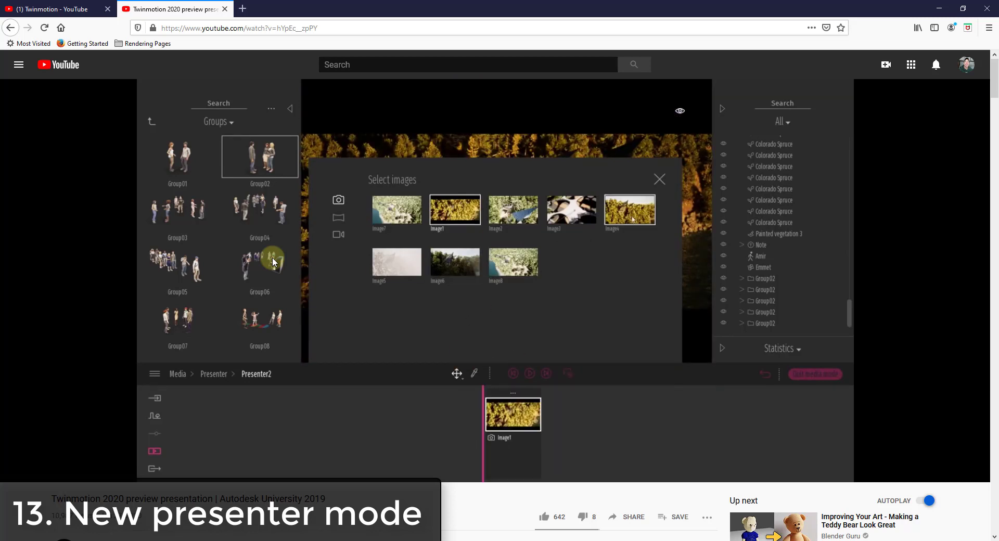
left_click(629, 210)
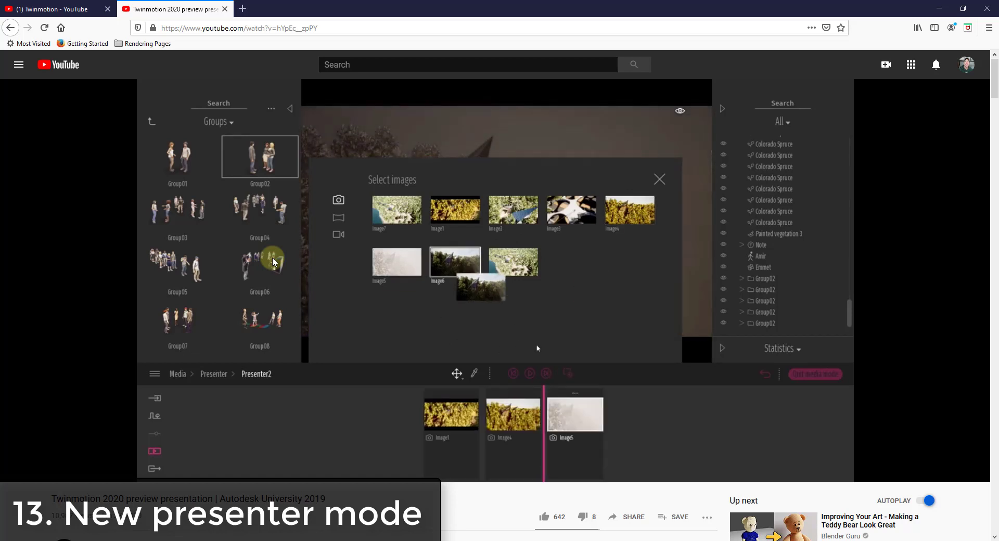
left_click(339, 235)
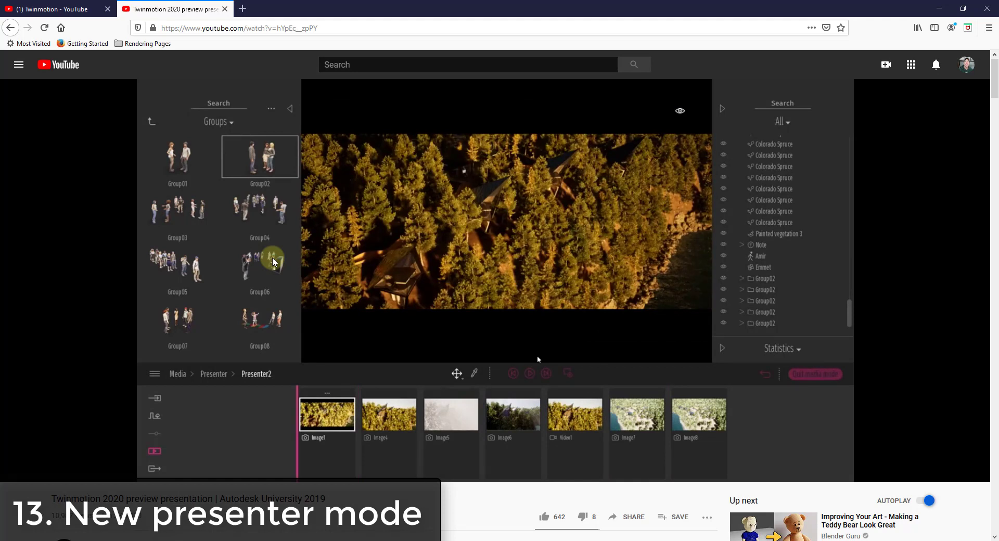
left_click(679, 111)
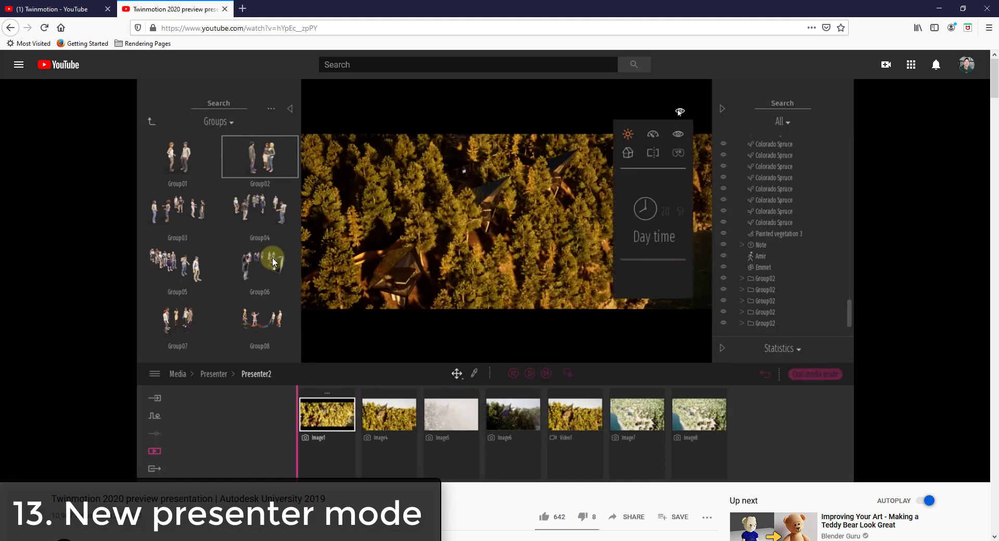
left_click(678, 134)
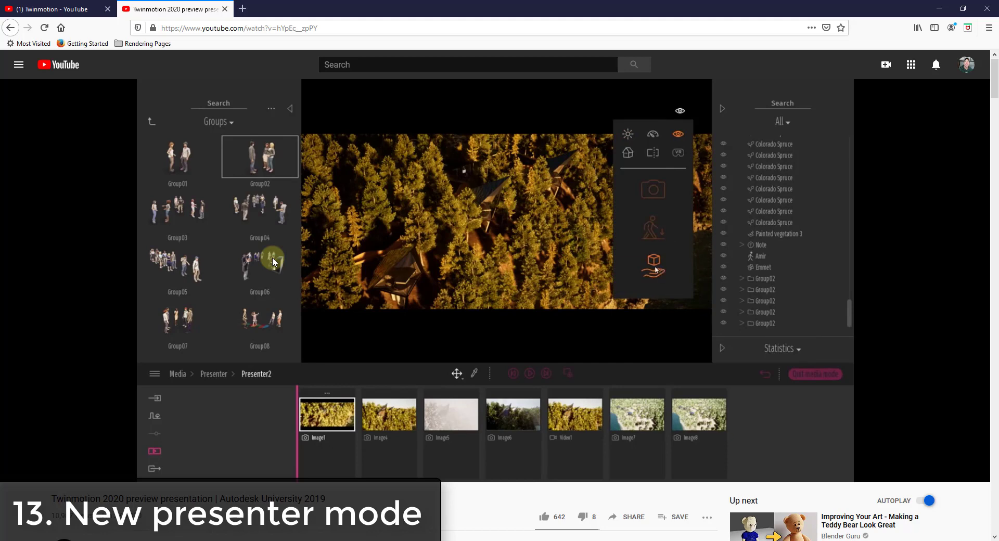